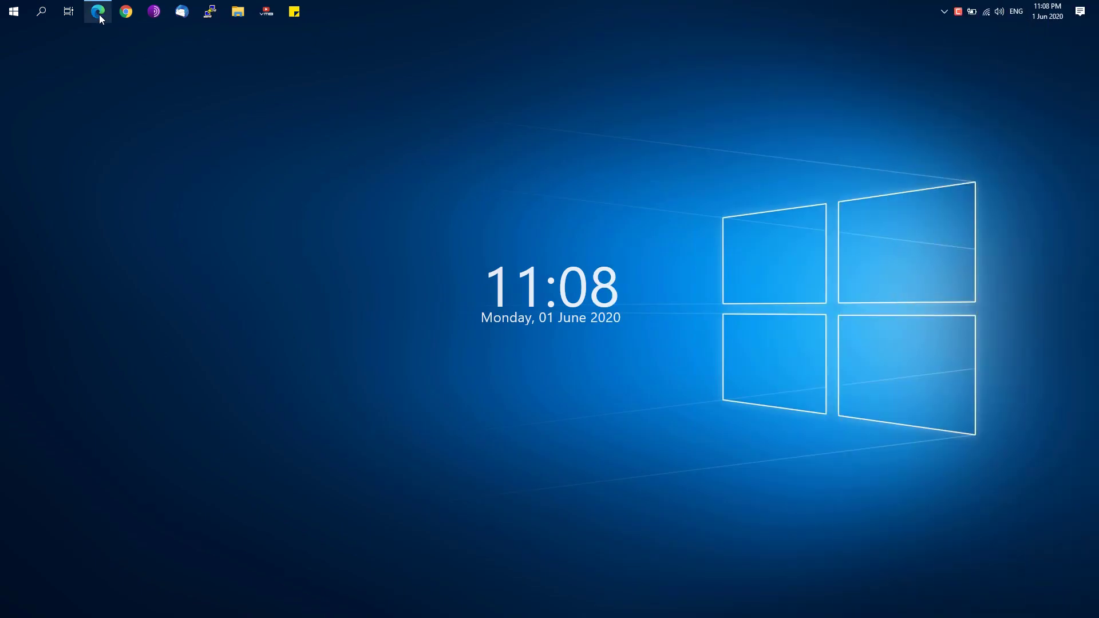
Step: Launch Edge to open the shared demo-quota-limit.zip Drive link
{"action": "left_click", "coordinate": [97, 12]}
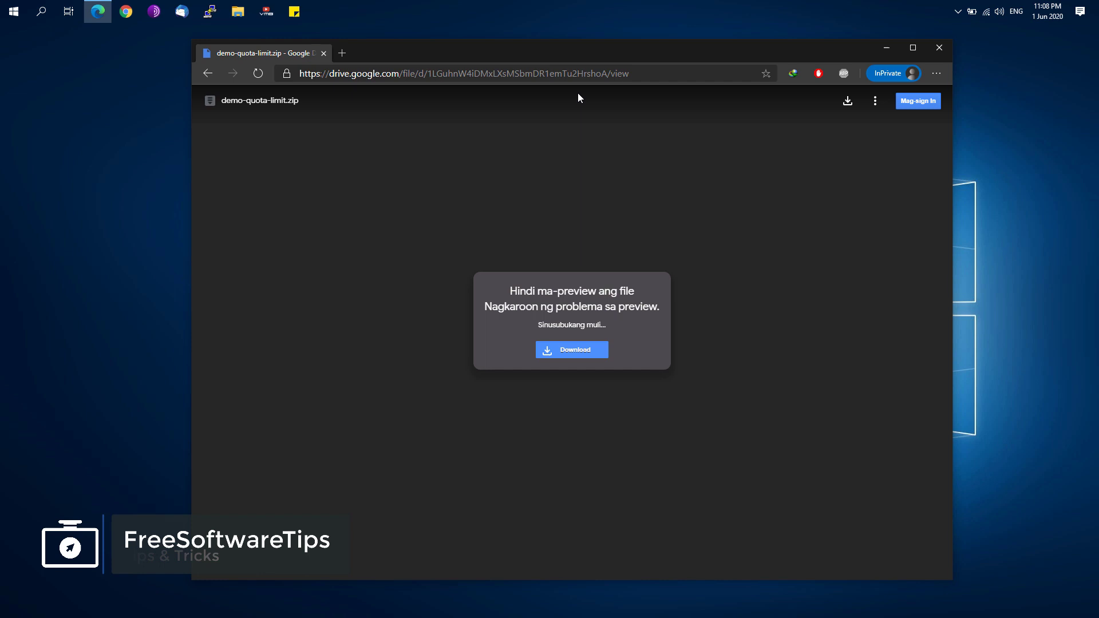
{"action": "mouse_move", "coordinate": [337, 161]}
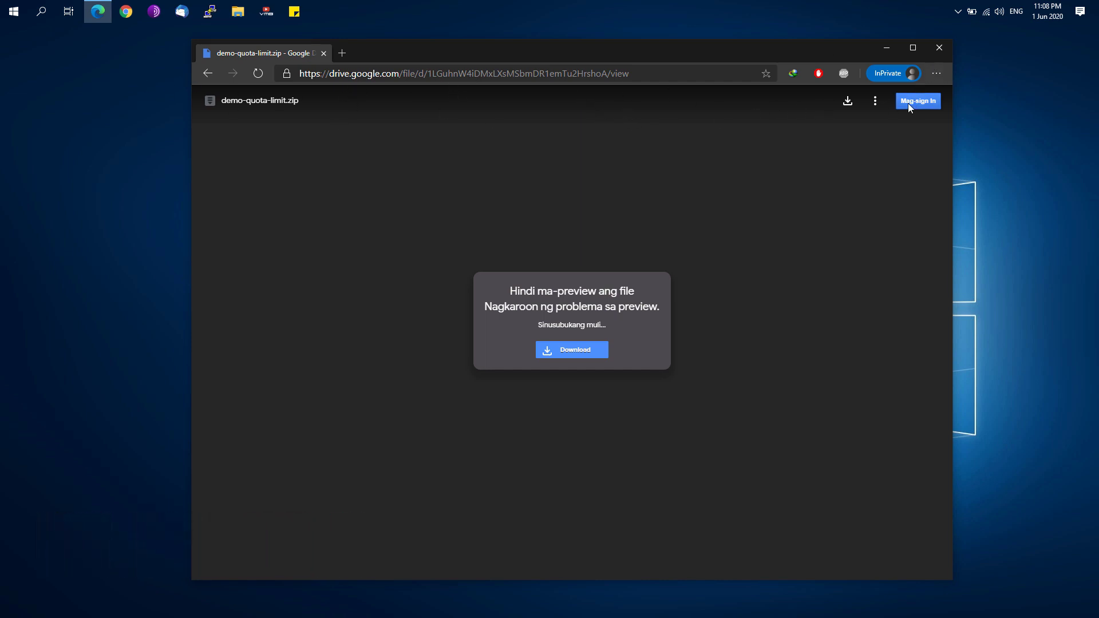
Step: Sign in to Google and add a demo-quota-limit.zip shortcut to My Drive
{"action": "left_click", "coordinate": [917, 100]}
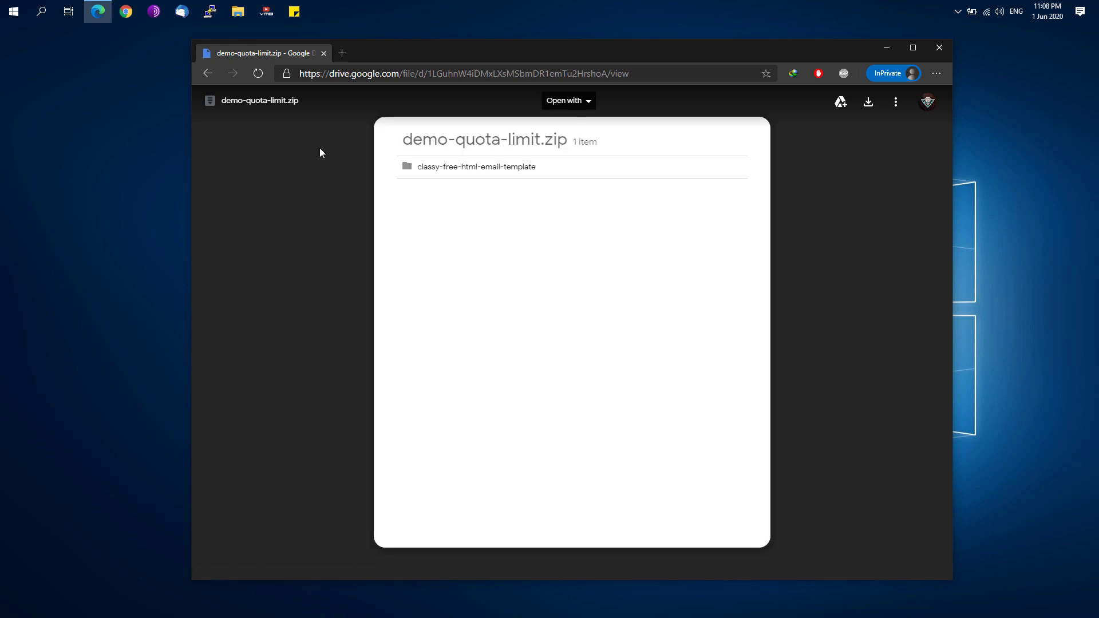
{"action": "mouse_move", "coordinate": [840, 101]}
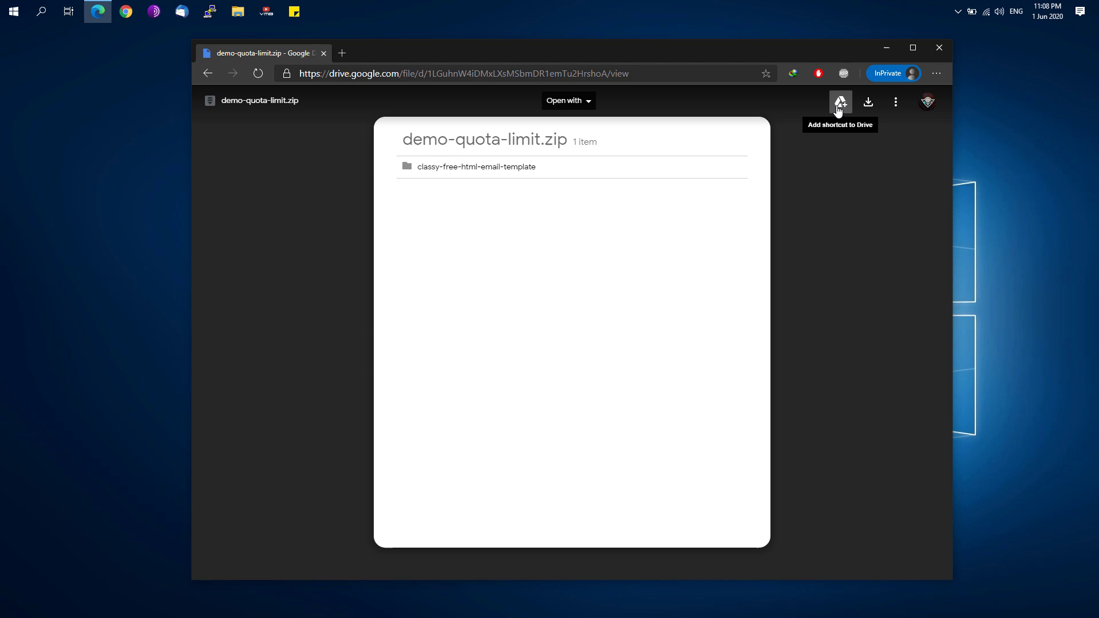
{"action": "mouse_move", "coordinate": [847, 110]}
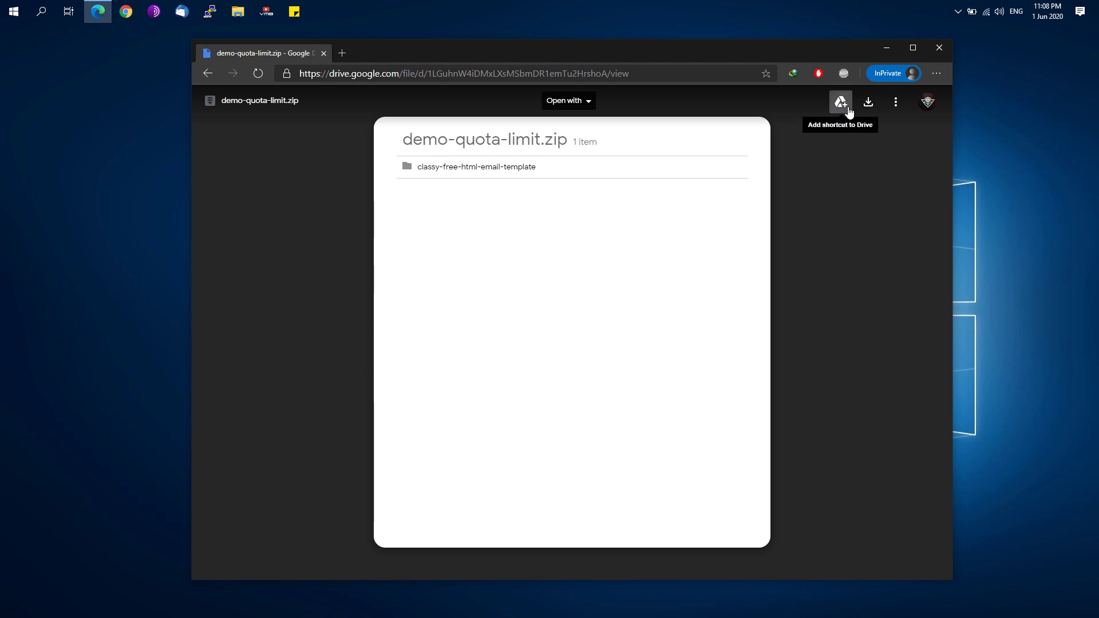
{"action": "left_click", "coordinate": [841, 102]}
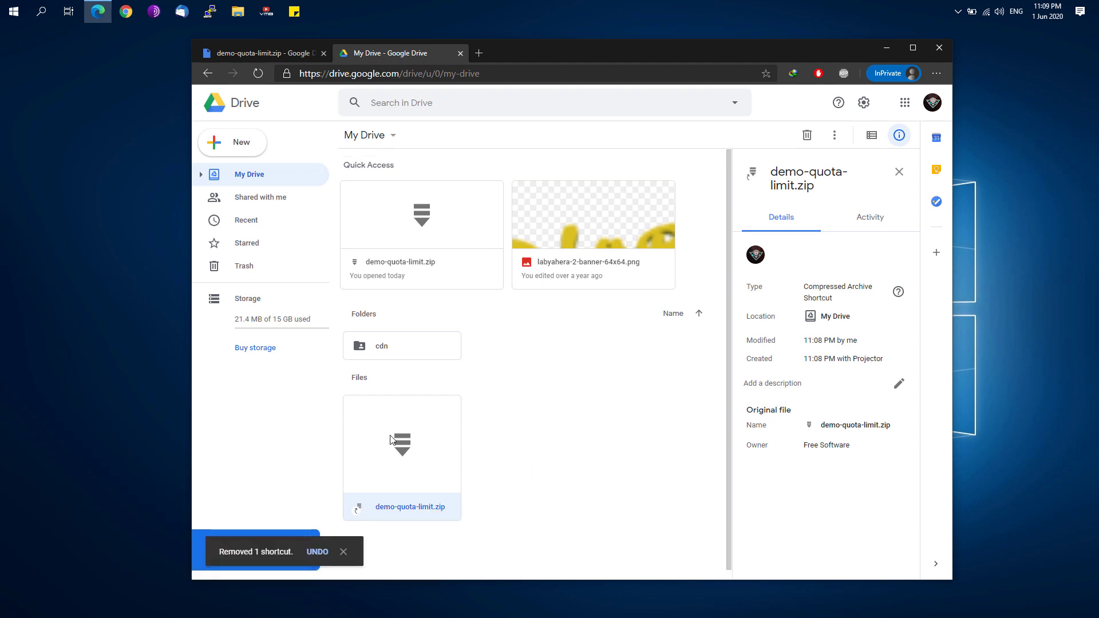
Step: Remove the demo-quota-limit.zip shortcut from My Drive
{"action": "right_click", "coordinate": [402, 442]}
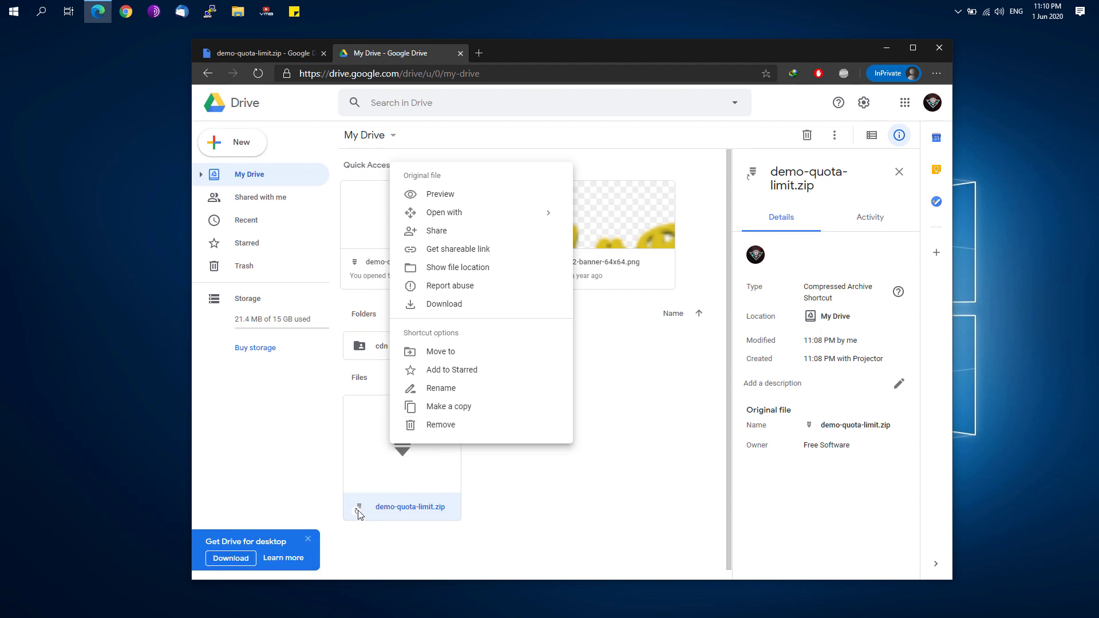
{"action": "left_click", "coordinate": [441, 425]}
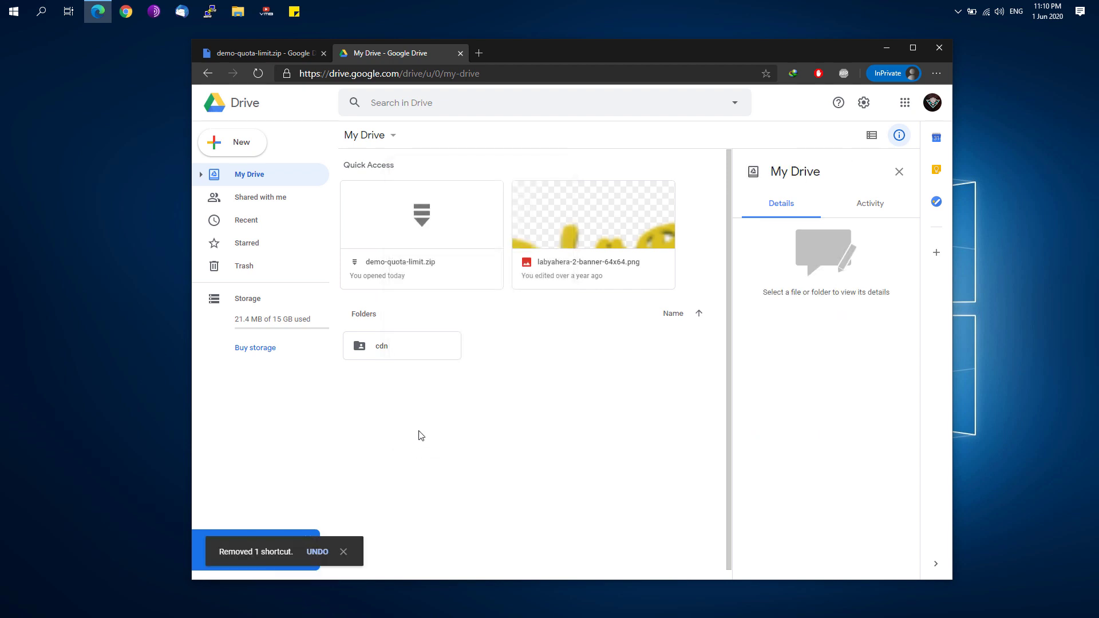
{"action": "mouse_move", "coordinate": [379, 203]}
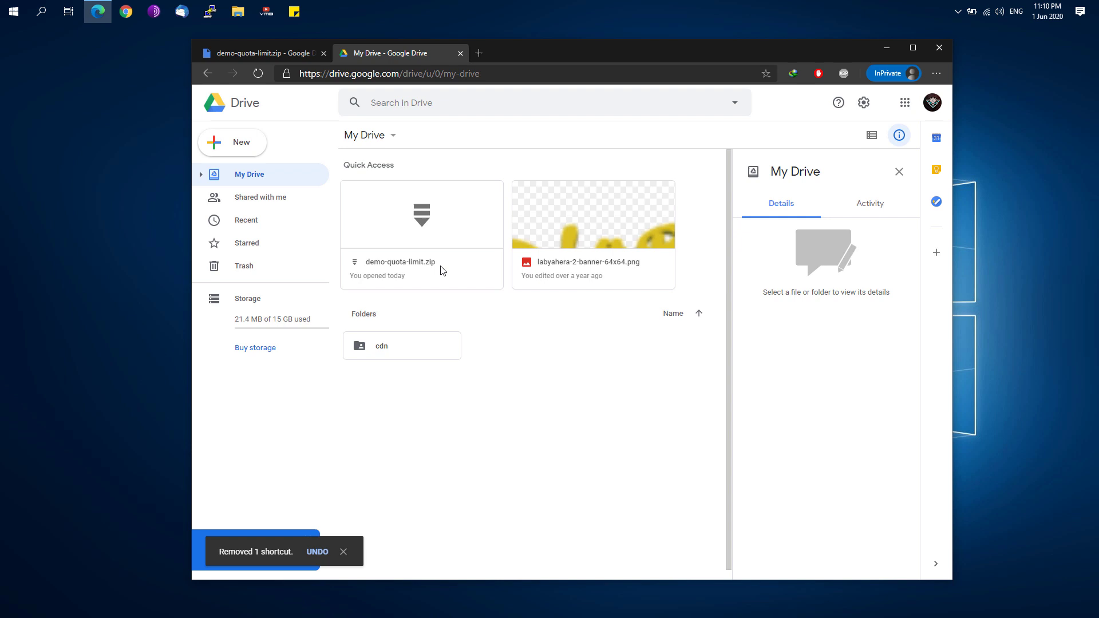
Step: Make a copy of demo-quota-limit.zip from the Recent list
{"action": "right_click", "coordinate": [420, 269]}
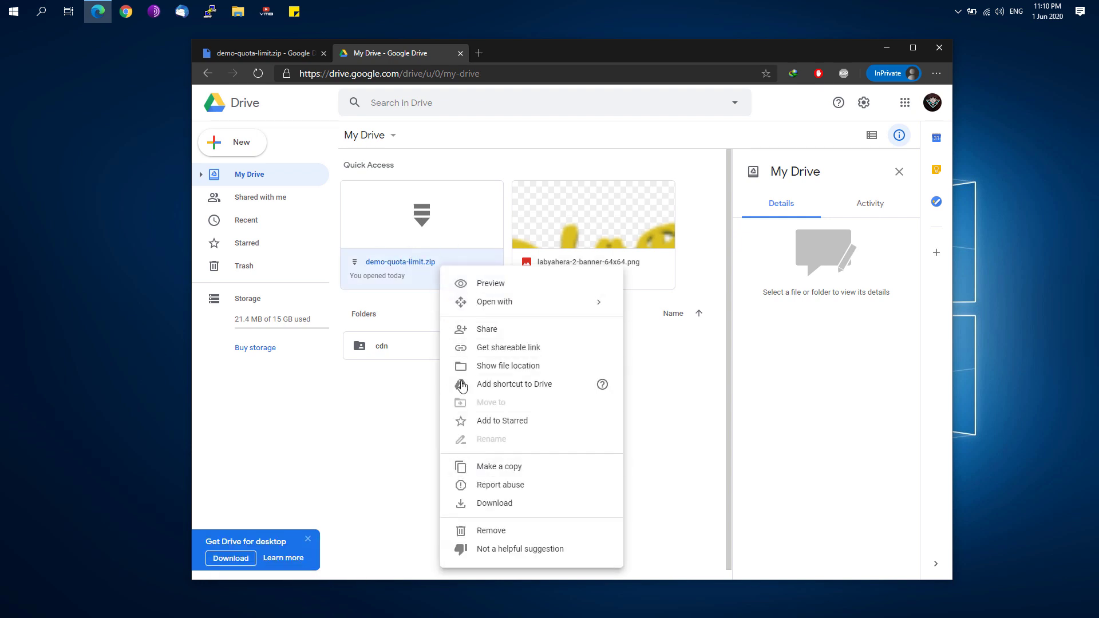
{"action": "mouse_move", "coordinate": [370, 165]}
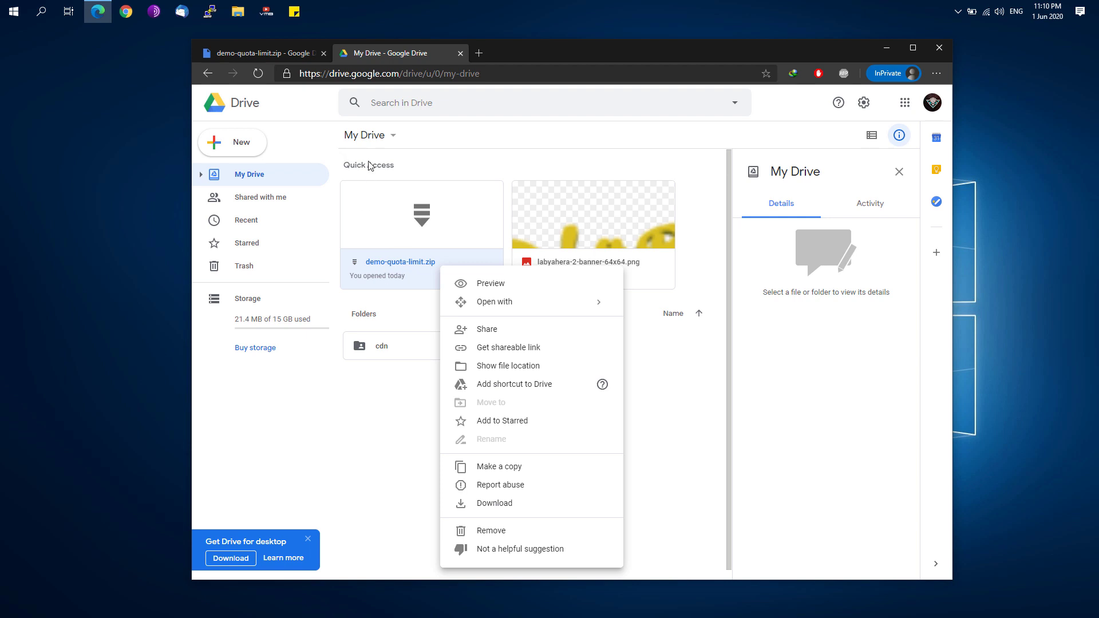
{"action": "mouse_move", "coordinate": [230, 220]}
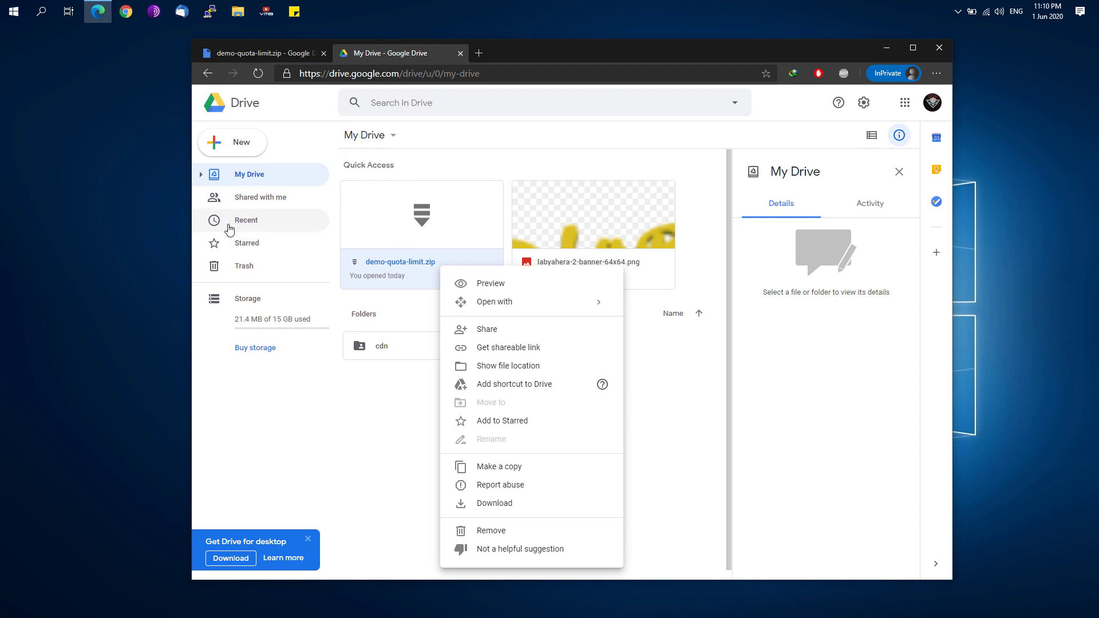
{"action": "left_click", "coordinate": [246, 220]}
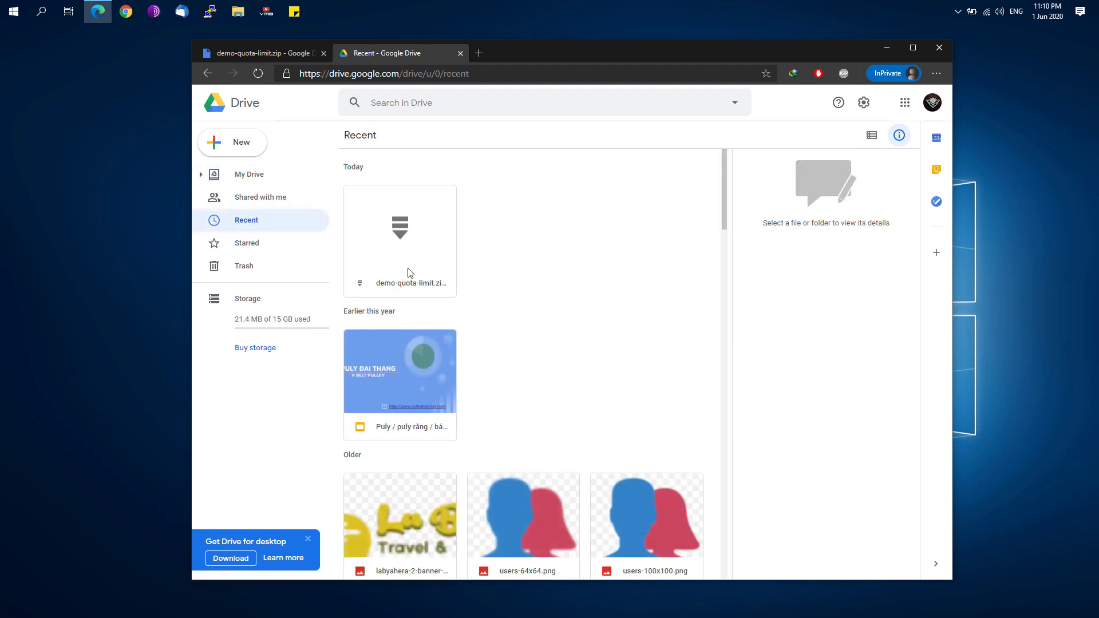
{"action": "right_click", "coordinate": [399, 240]}
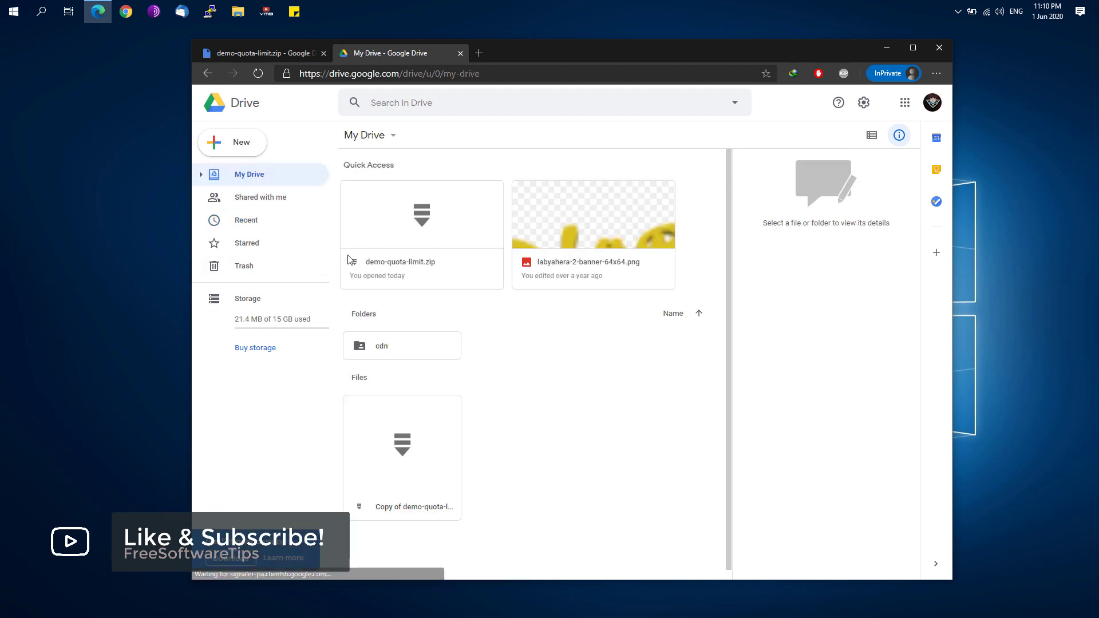
Step: Rename the copy to demo-quota-limit.zip by removing the 'Copy of' prefix
{"action": "left_click", "coordinate": [402, 456]}
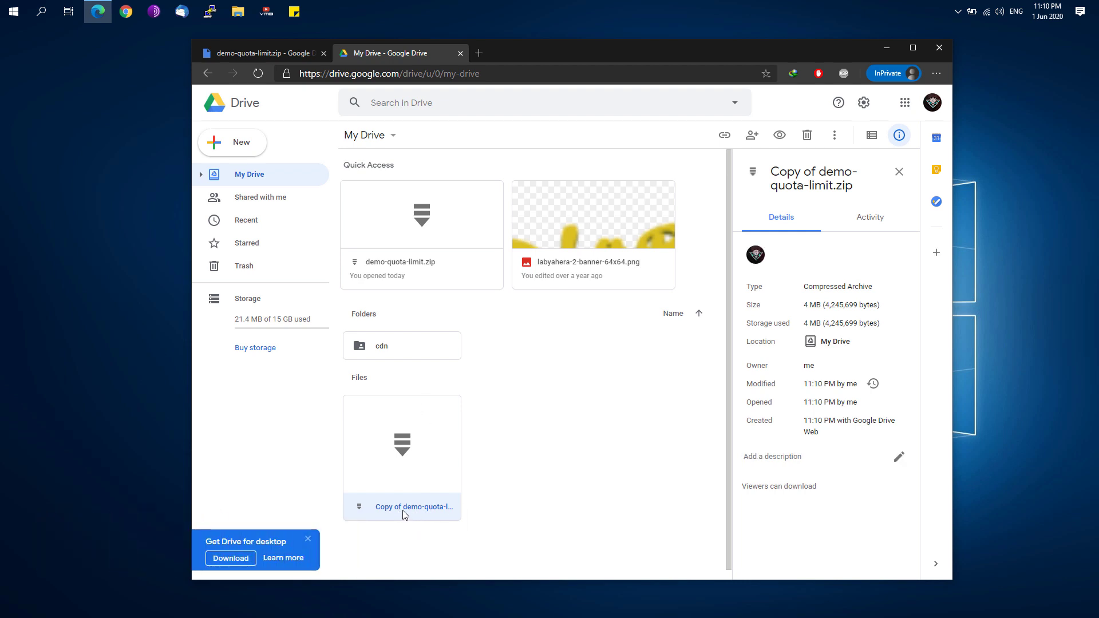
{"action": "right_click", "coordinate": [402, 506]}
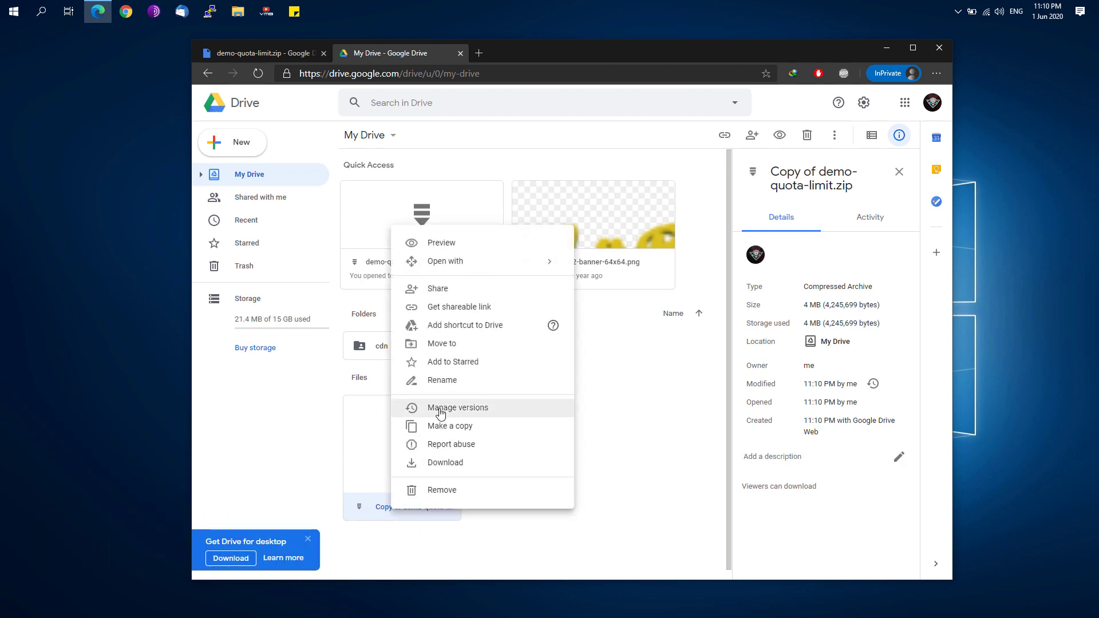
{"action": "left_click", "coordinate": [443, 380]}
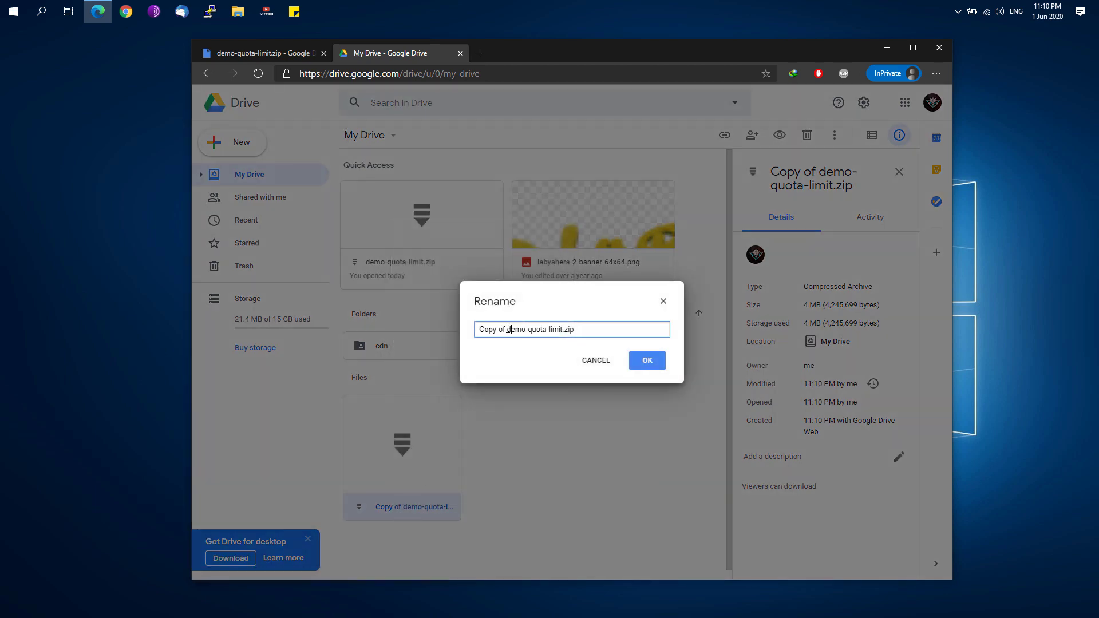
{"action": "left_click", "coordinate": [646, 359]}
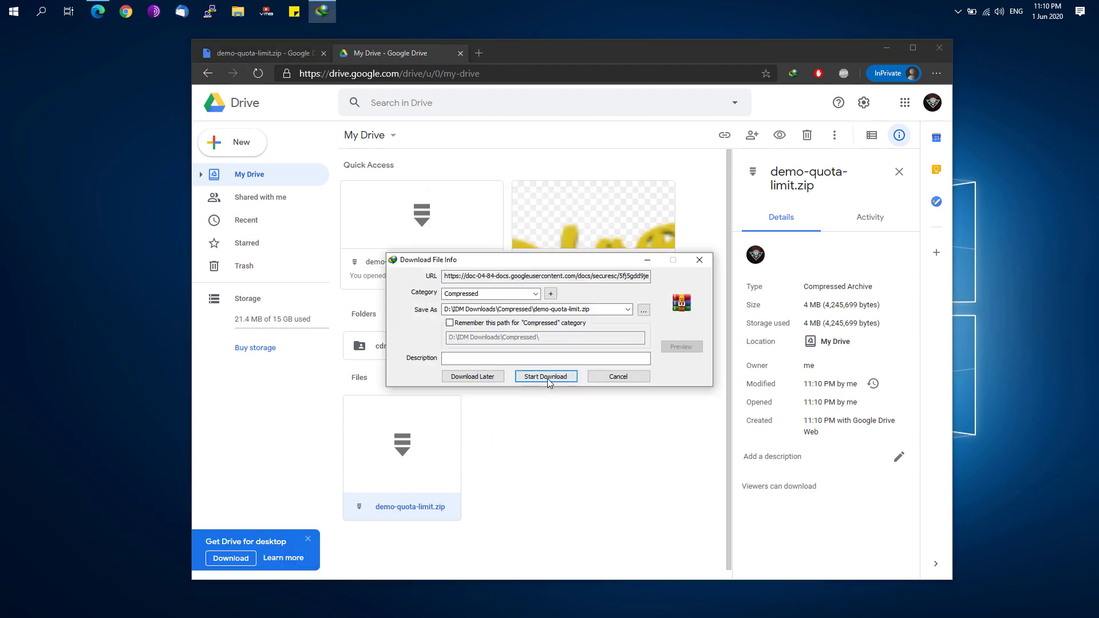
Step: Start the IDM download of demo-quota-limit.zip and close the windows
{"action": "left_click", "coordinate": [545, 377]}
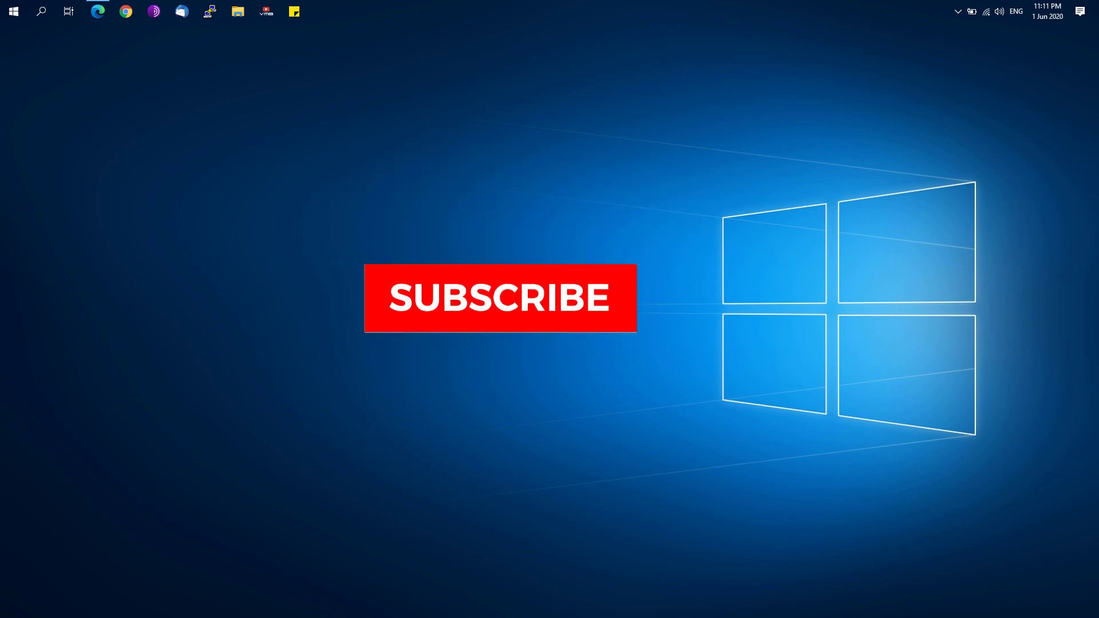
{"action": "left_click", "coordinate": [499, 297]}
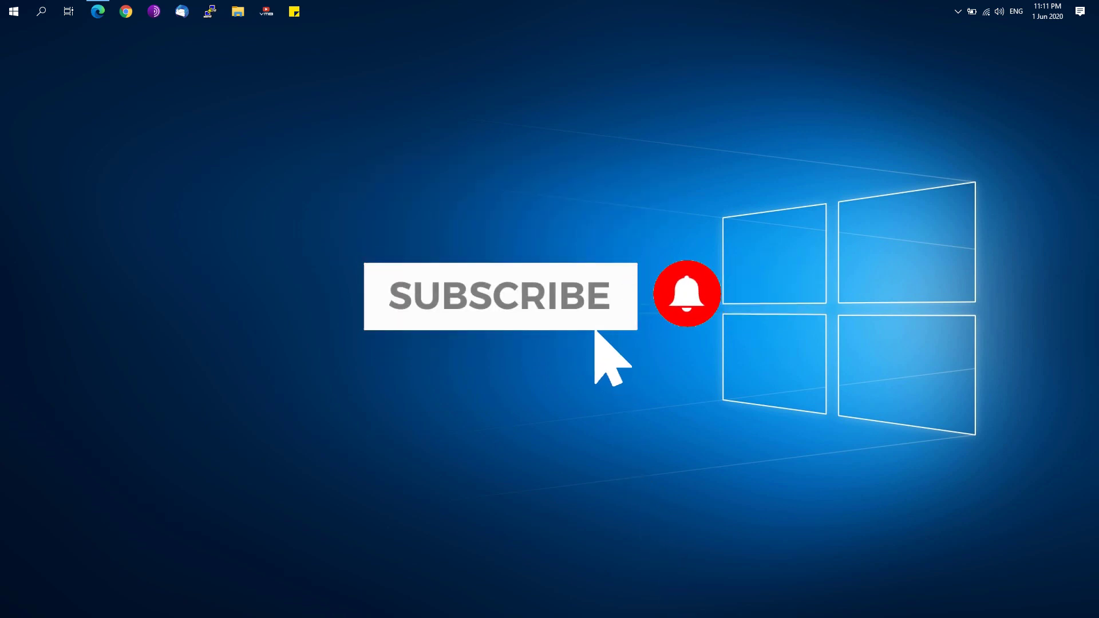